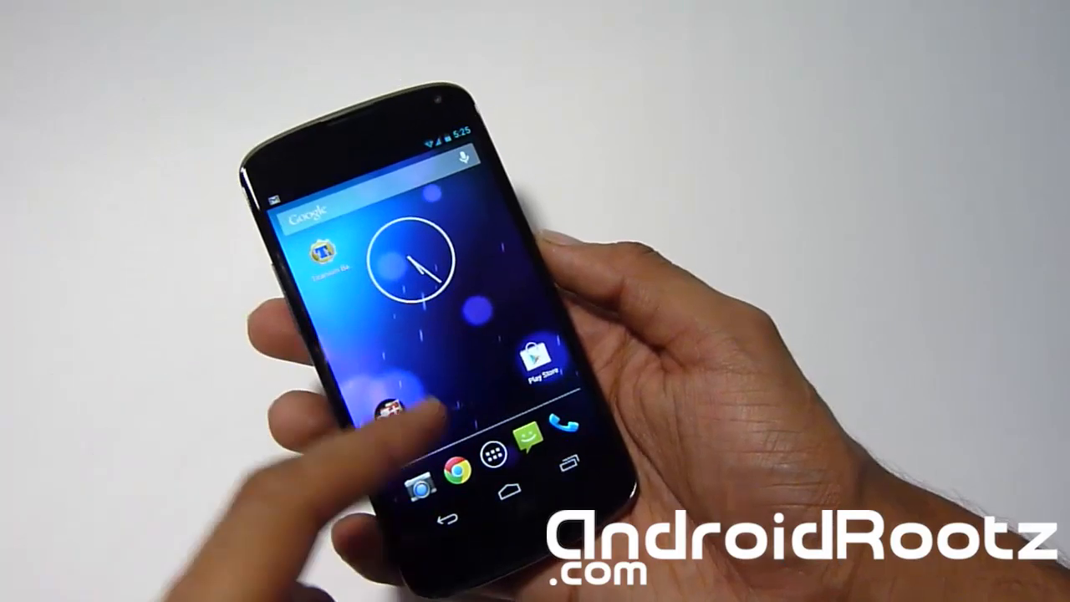
# Hold the Nexus 4 power button and confirm Power off to shut the phone down.
pyautogui.click(508, 455)
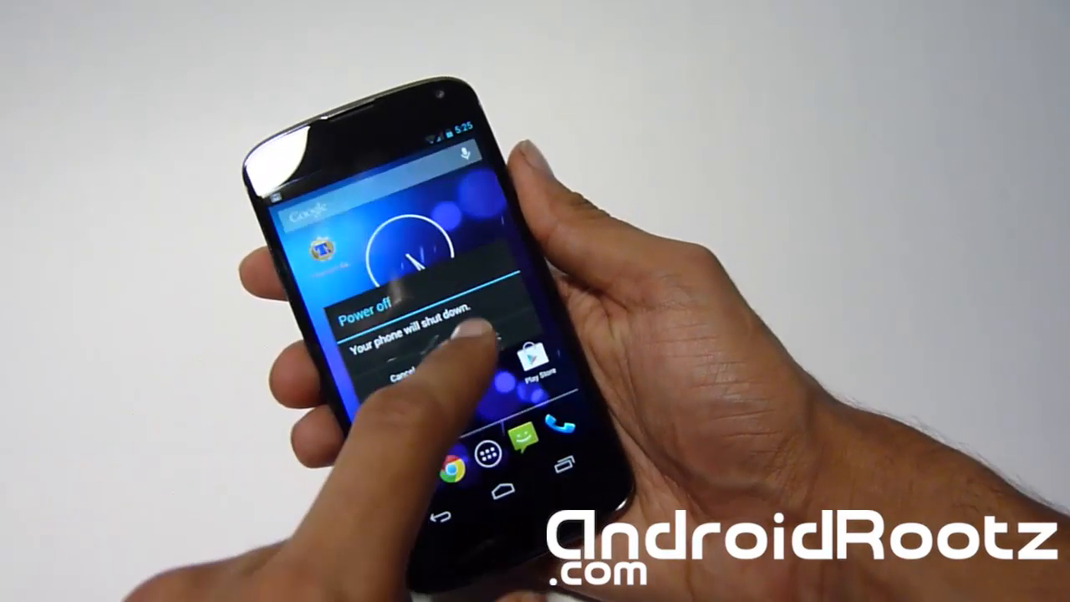
pyautogui.click(393, 316)
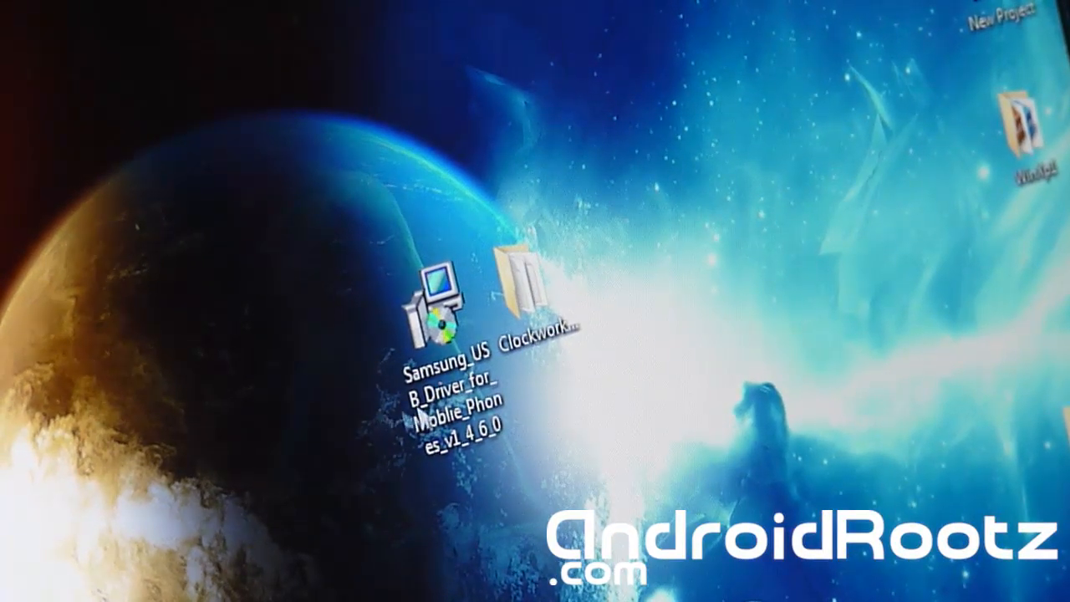
# Launch the Samsung_USB_Driver_for_Mobile_Phones installer and proceed despite the driver already being installed.
pyautogui.doubleClick(434, 301)
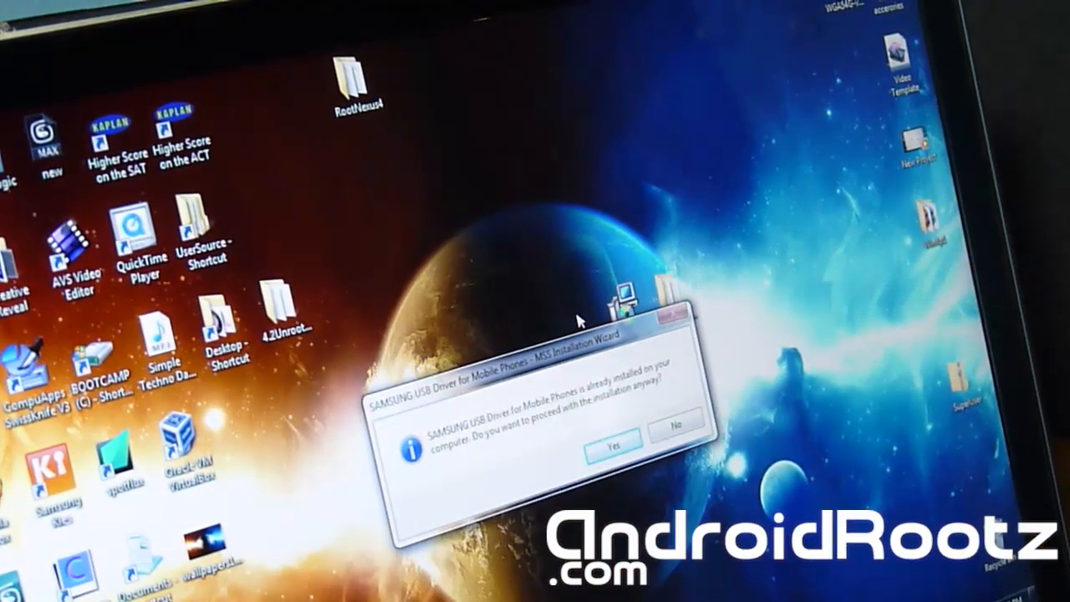
pyautogui.click(610, 440)
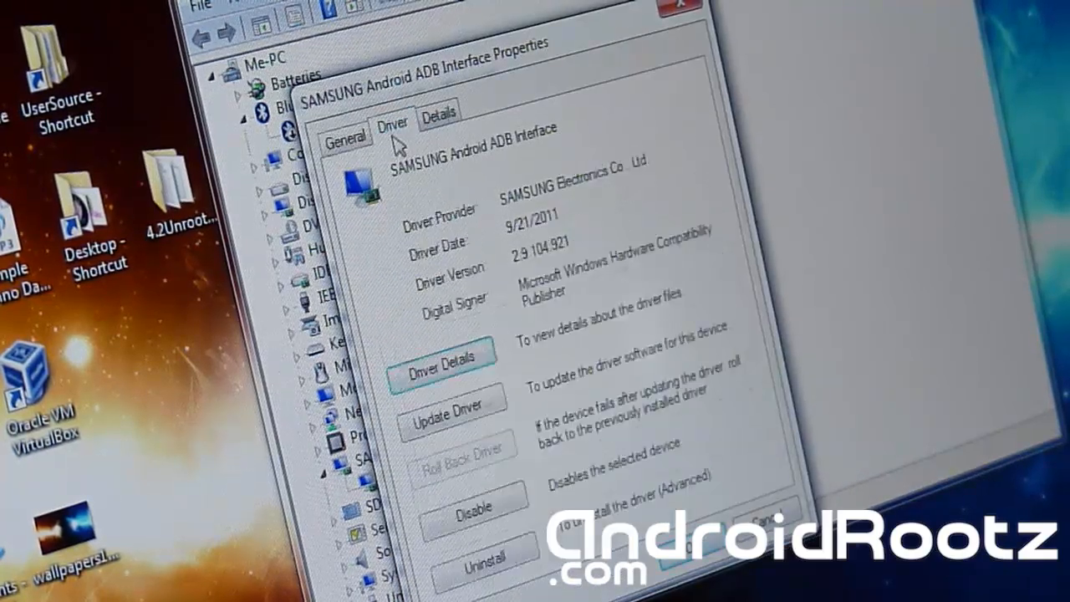
# Manually install an Android model driver for the SAMSUNG Android ADB Interface, accepting the warning.
pyautogui.click(451, 408)
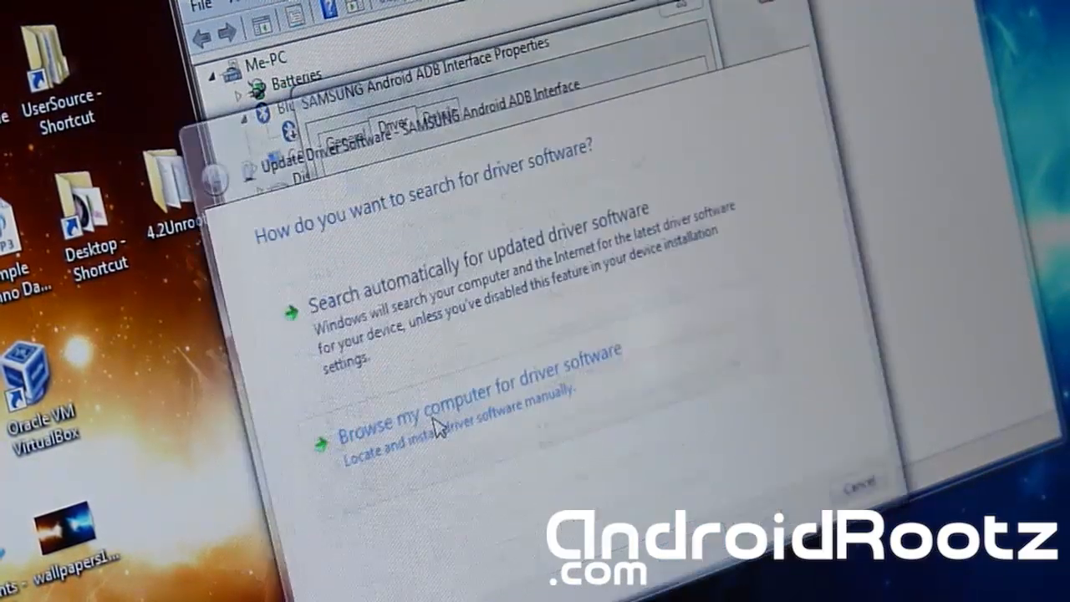
pyautogui.click(460, 426)
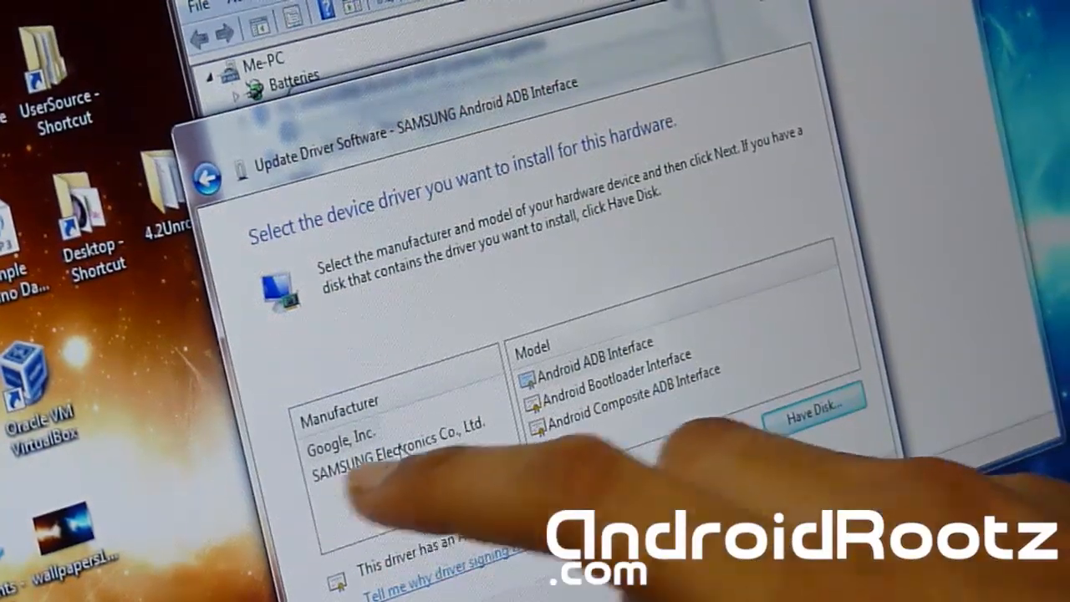
pyautogui.click(393, 440)
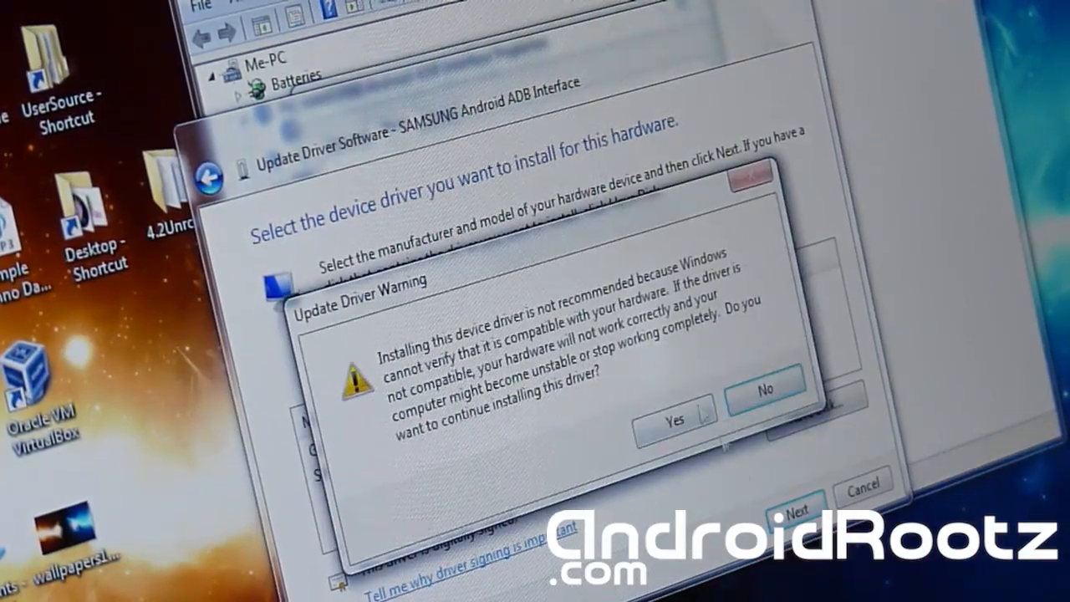
pyautogui.click(673, 418)
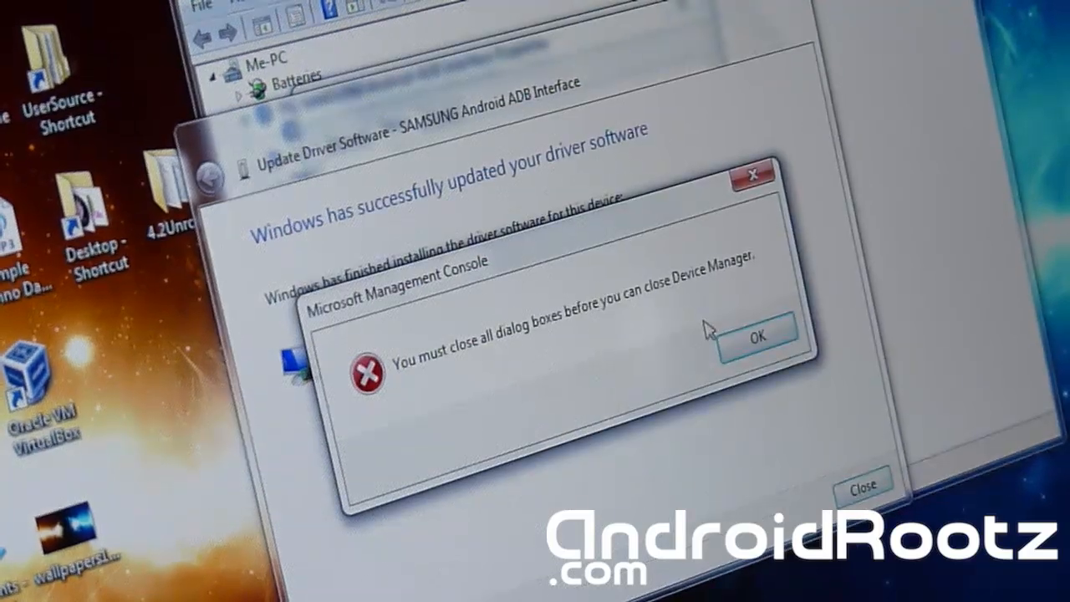
pyautogui.click(755, 331)
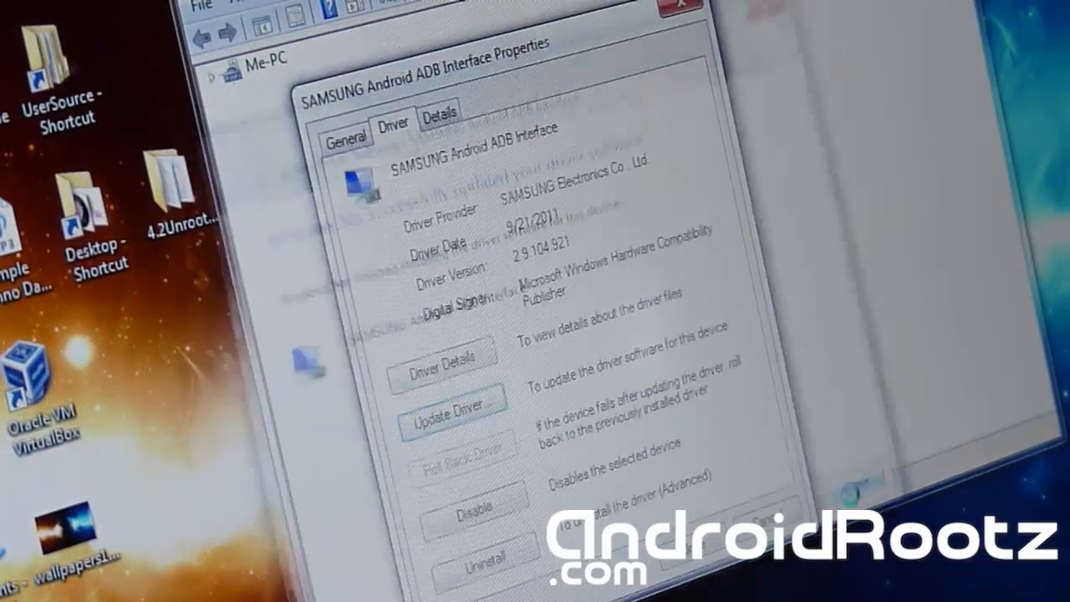
# Close the device Properties window.
pyautogui.click(675, 7)
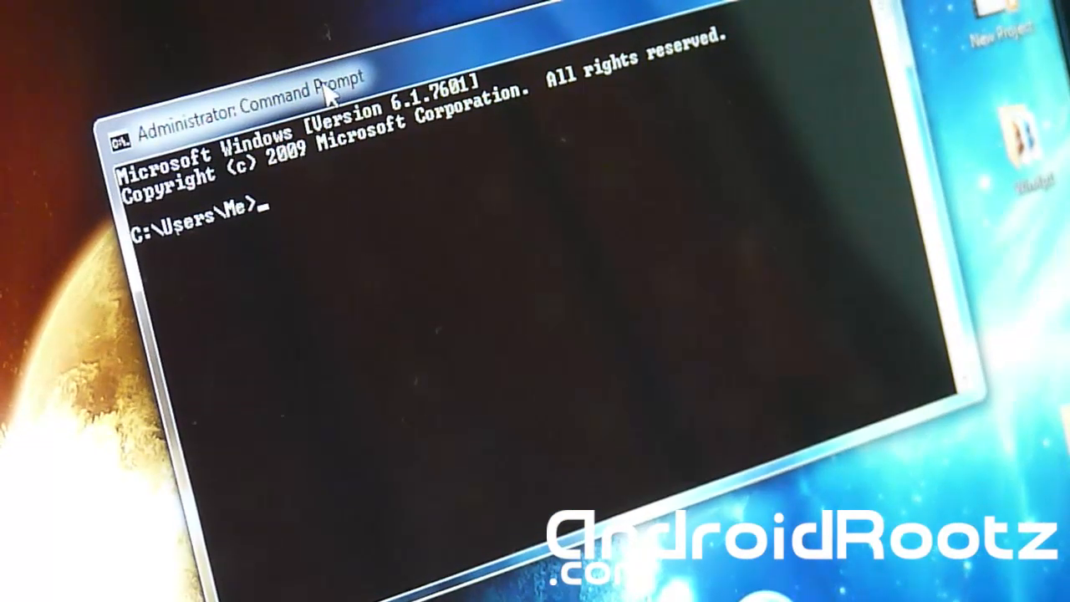
# Change into Desktop\ClockworkModNexus4 and run 'fastboot oem lock'.
pyautogui.write('cd desktop')
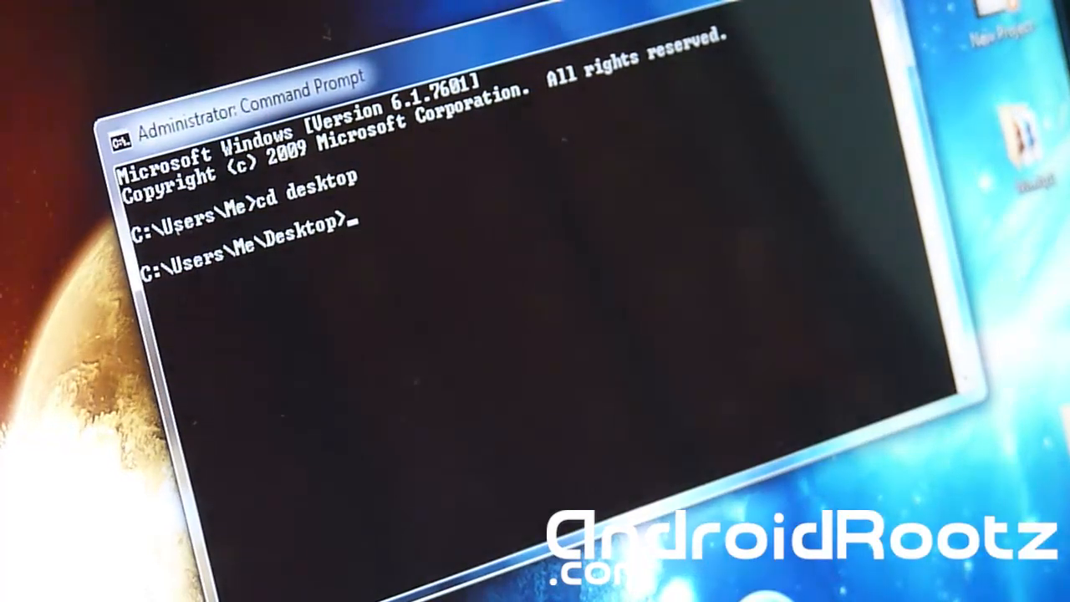
pyautogui.write('cd')
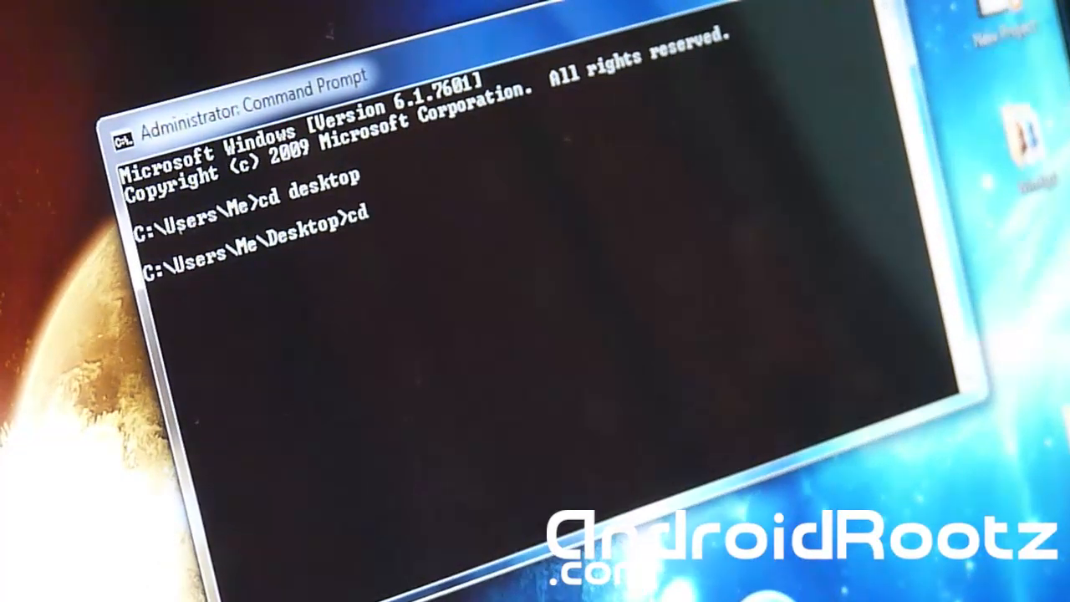
pyautogui.write('clockwrkmod')
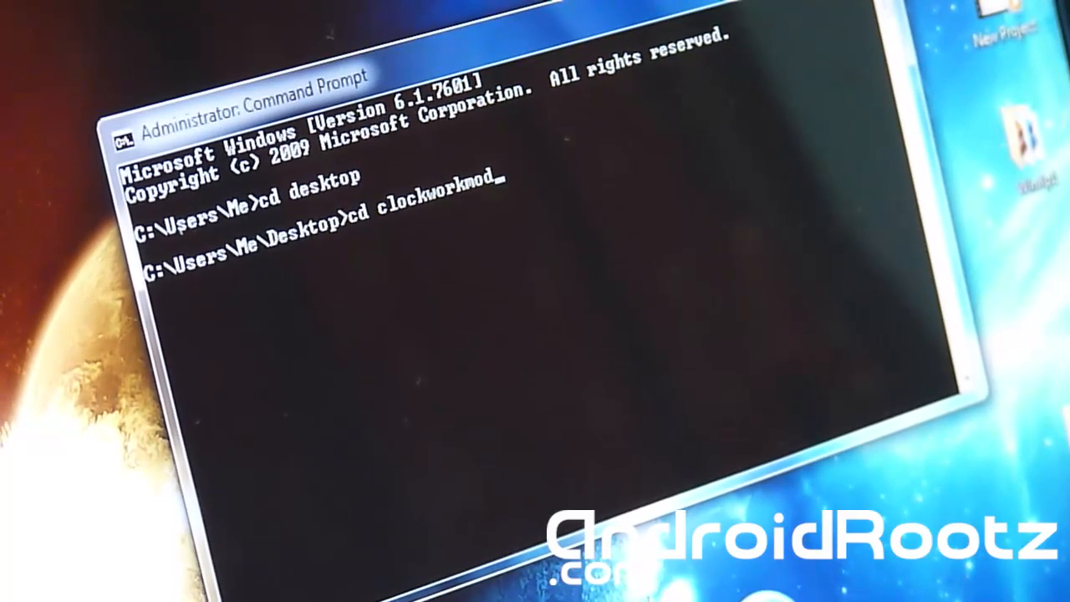
pyautogui.write('nexus4')
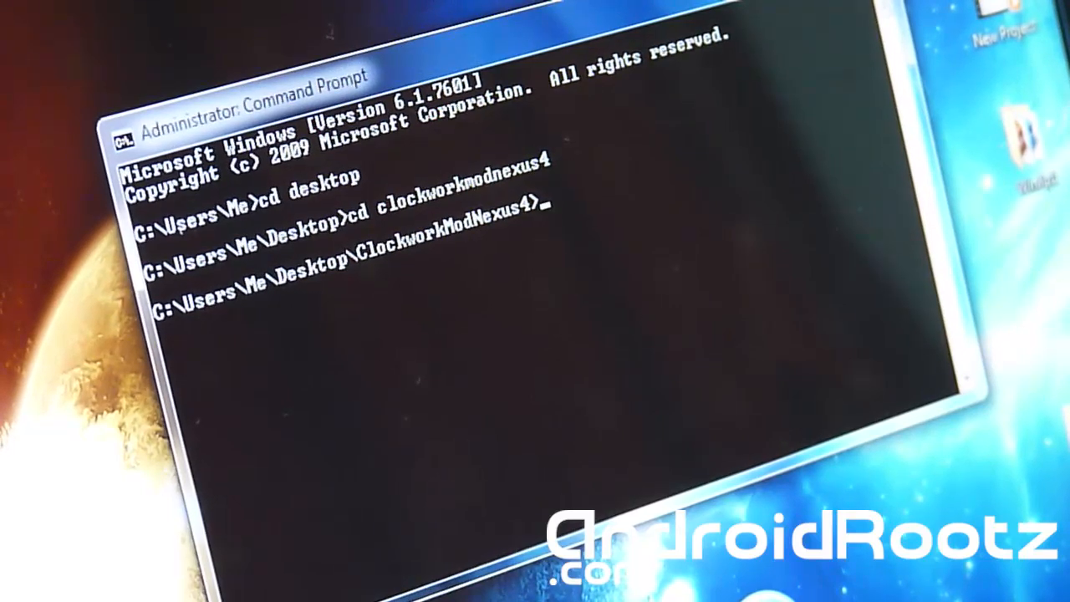
pyautogui.write('fastboot oem lock')
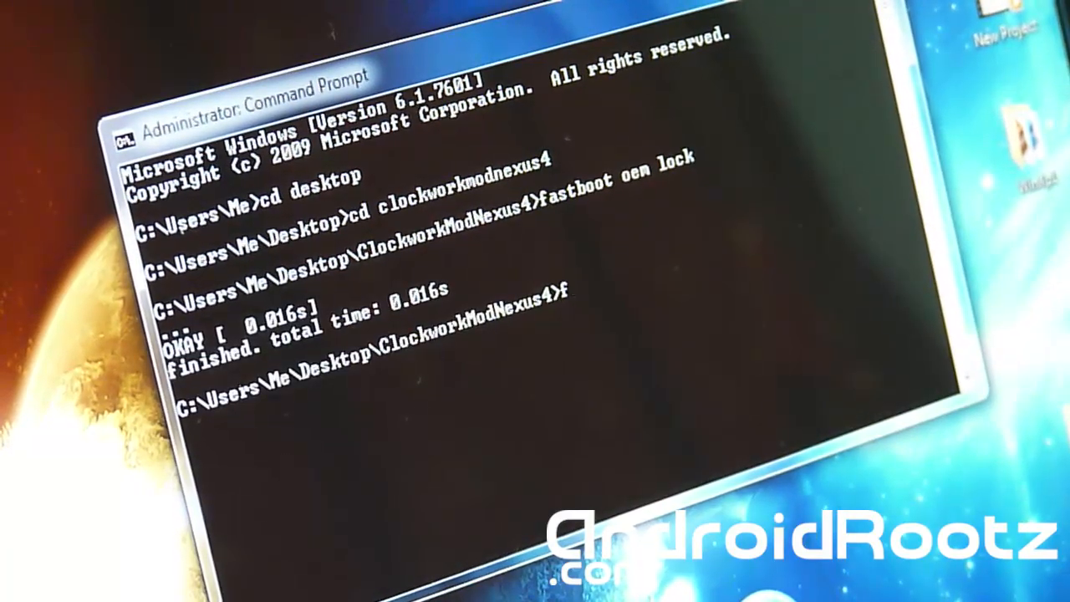
# Run 'fastboot oem unlock', then type 'fastboot flash recovery recovery-clockwork-6.0.1.9-mako.img'.
pyautogui.write('astboot oem unlock')
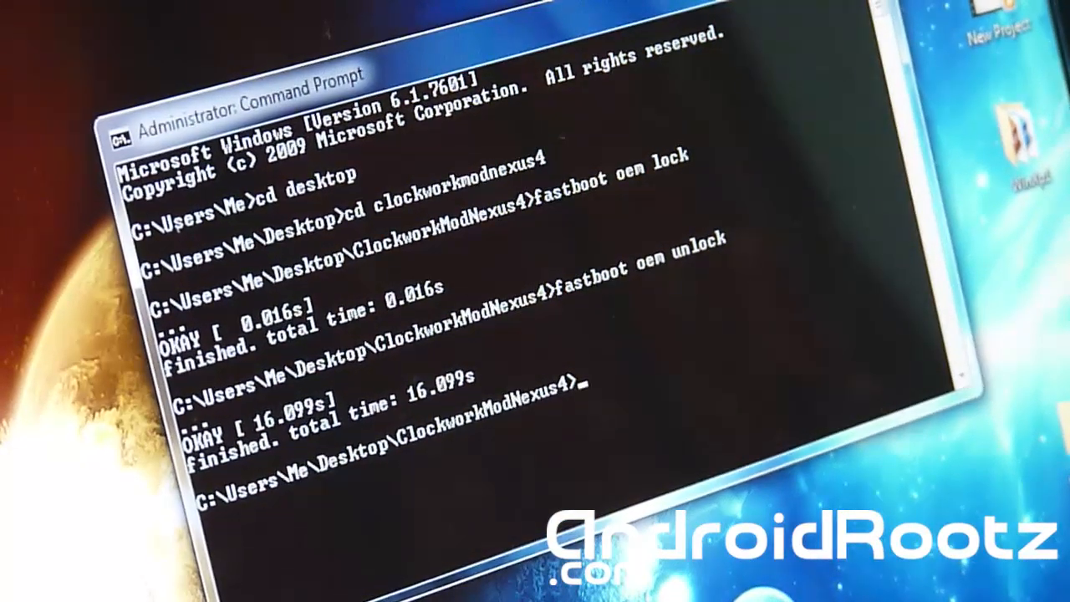
pyautogui.write('fastboot')
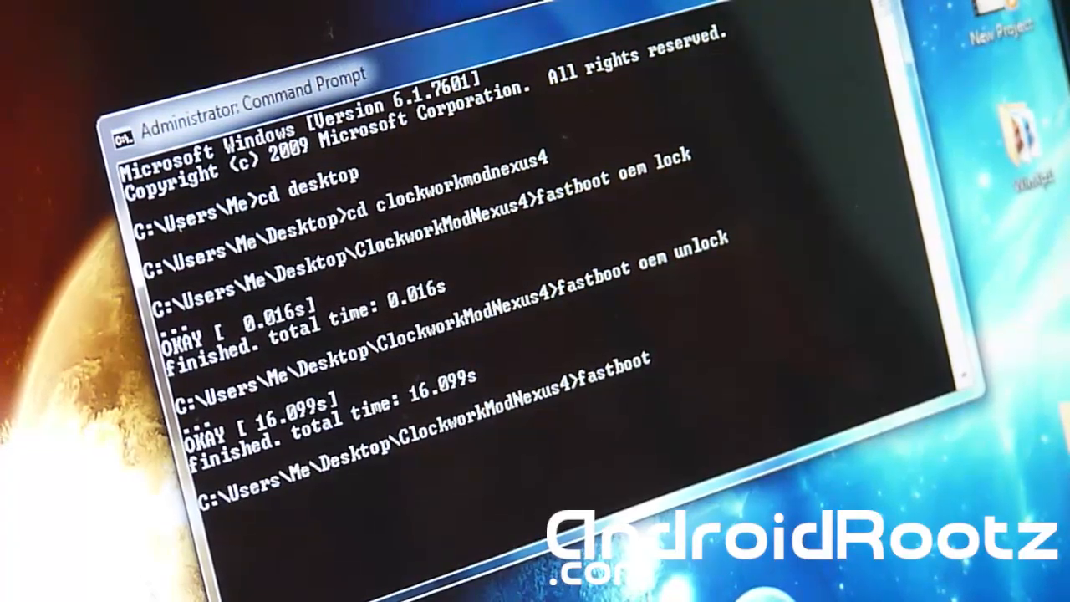
pyautogui.write('flash recovery')
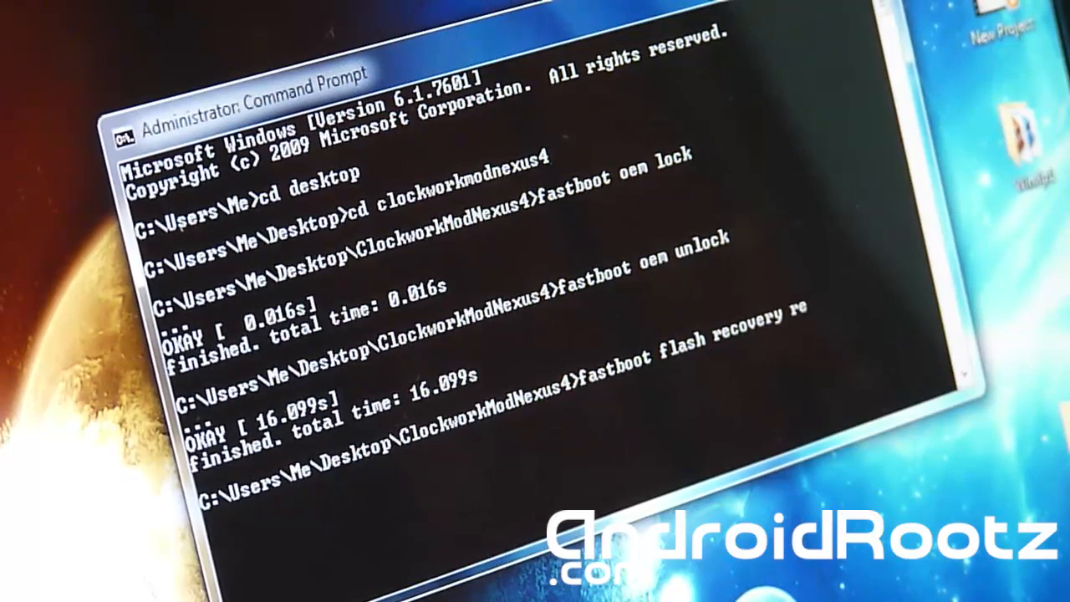
pyautogui.write('recovery-clockwork-6.0.1.9-mako.img')
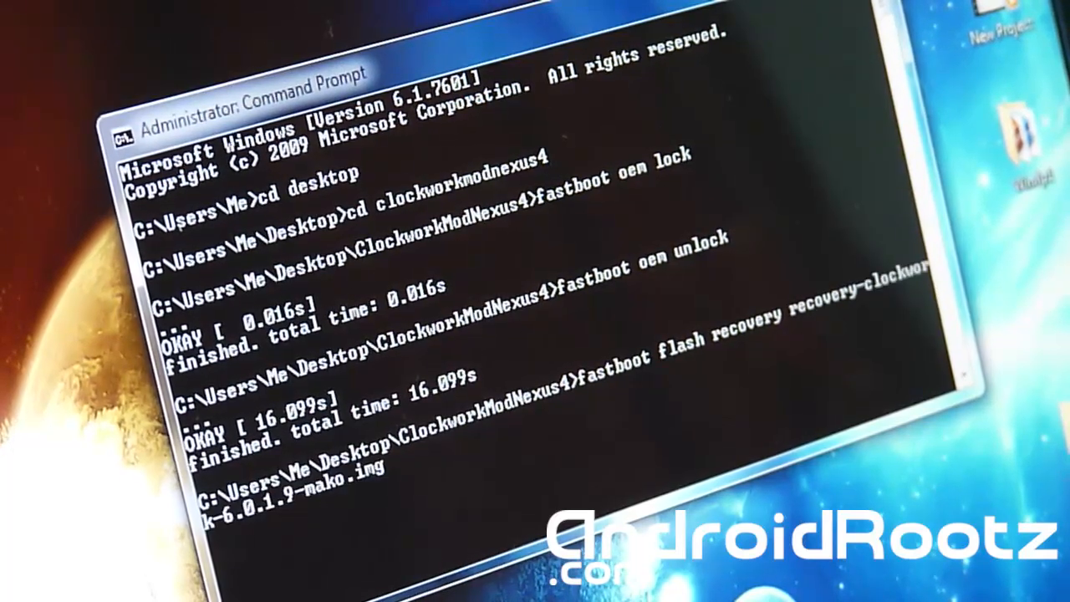